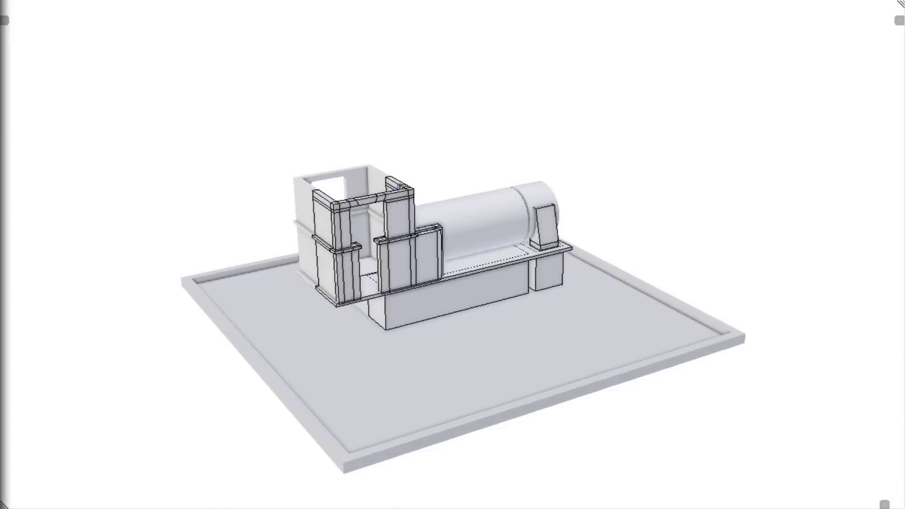
Place the cylinder object at the front of the upright frame assembly
left_click(410, 217)
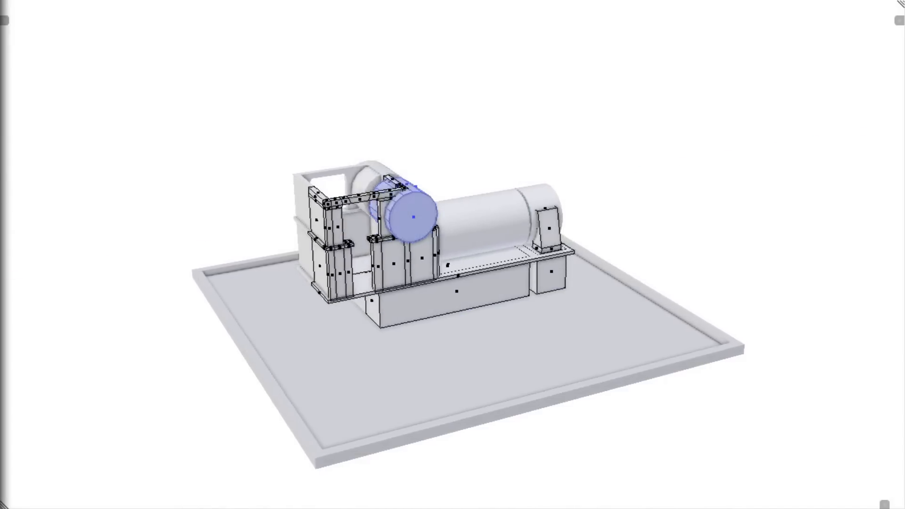